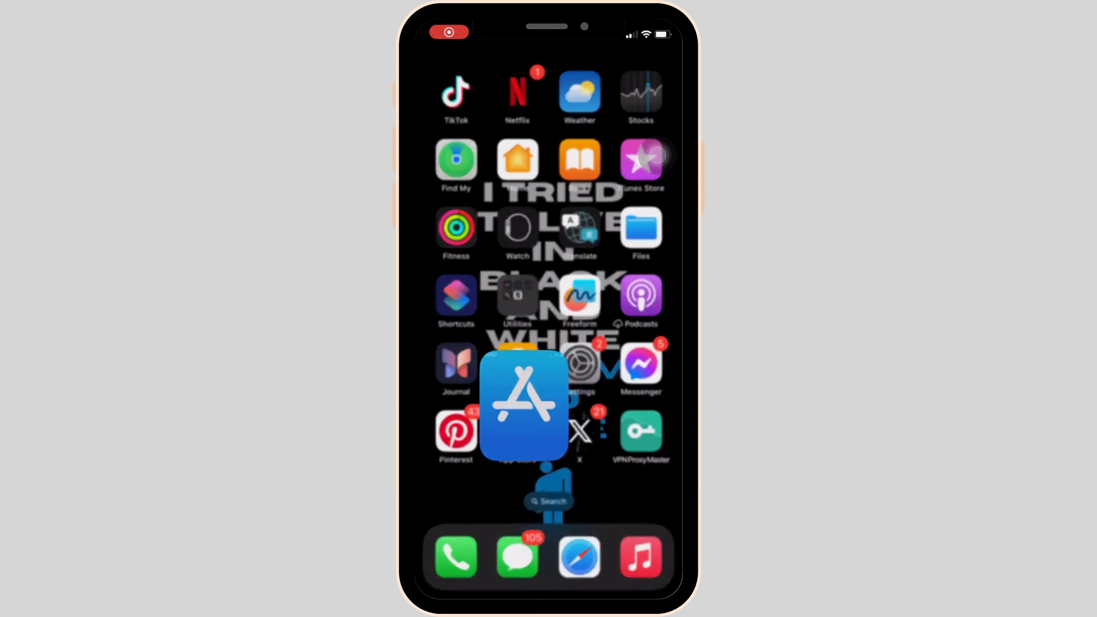
Step: Search the App Store for 'tiktok' to check the TikTok listing for an Update button
{"action": "left_click", "coordinate": [524, 404]}
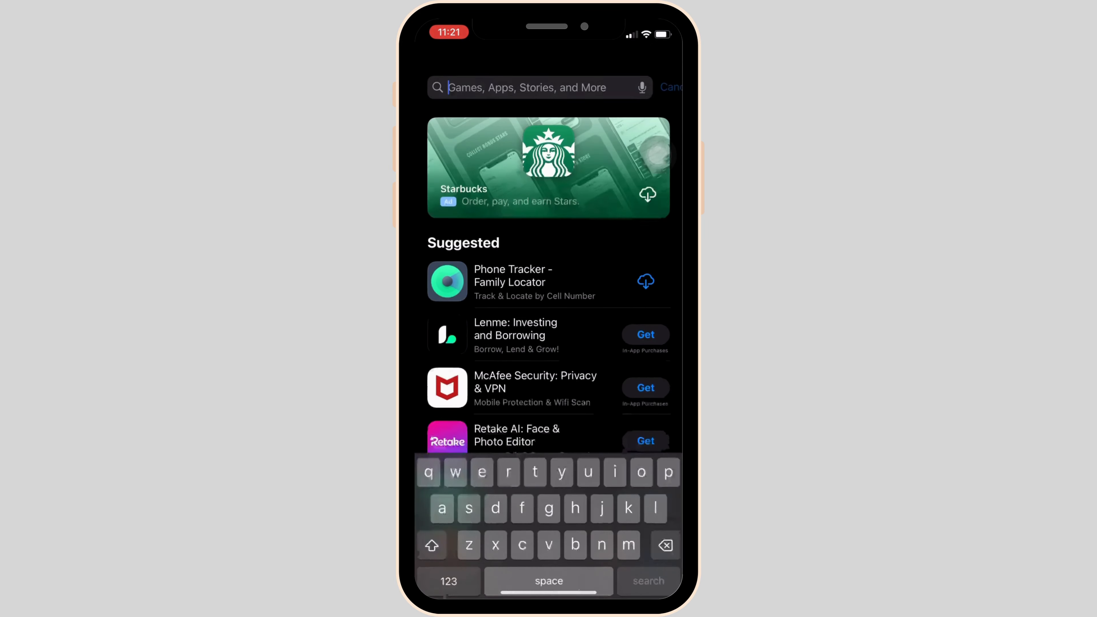
{"action": "type", "text": "tiktok"}
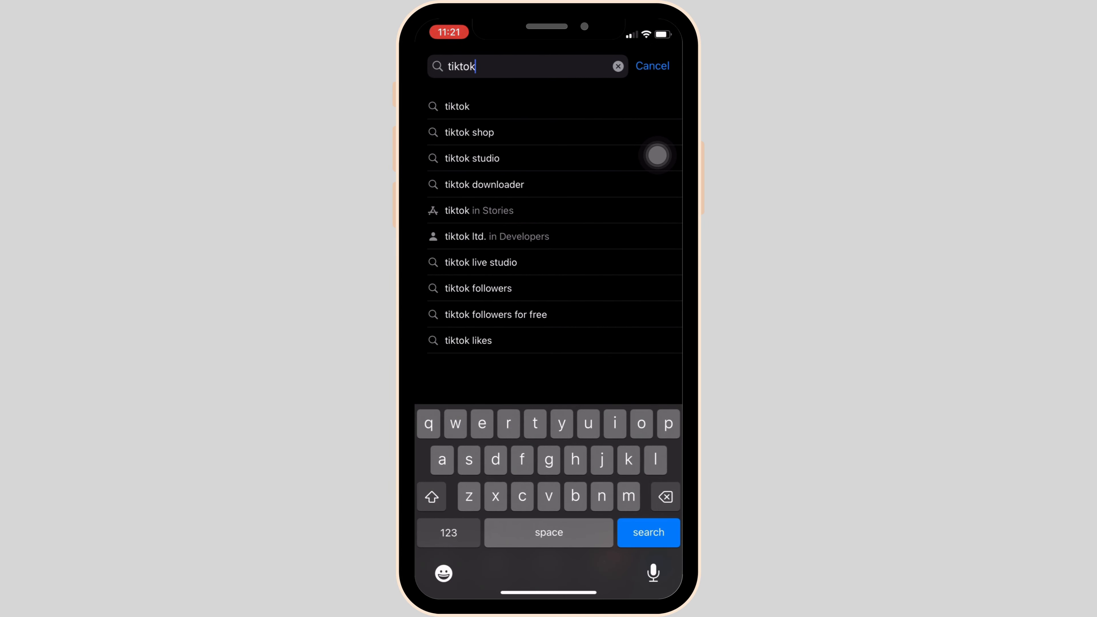
{"action": "left_click", "coordinate": [457, 107]}
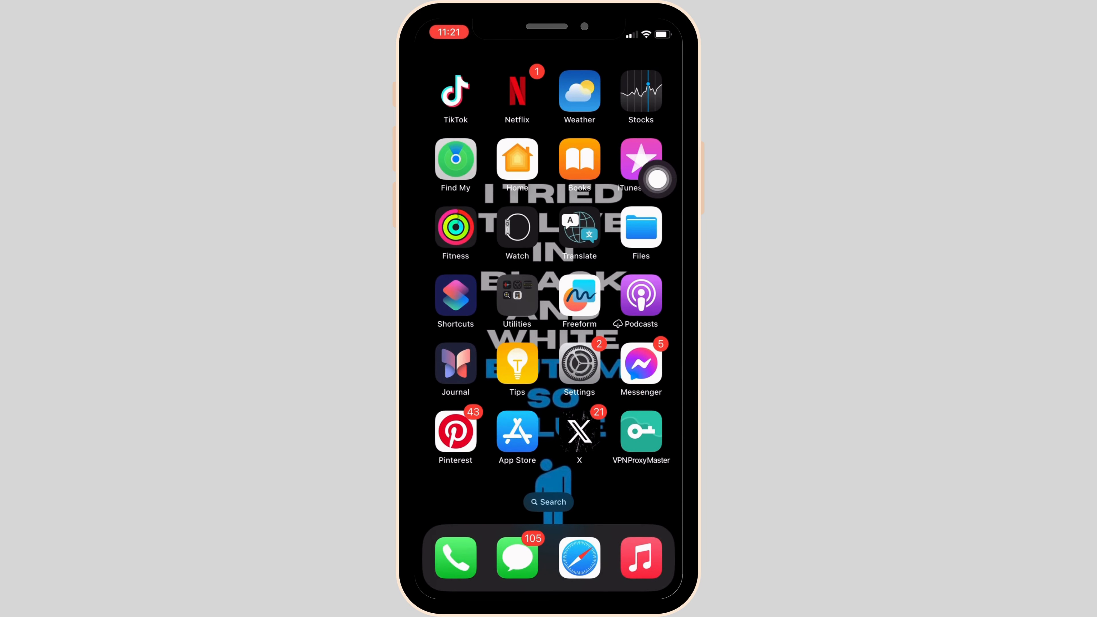
Step: Navigate Settings > General > iPhone Storage, showing 122.67 GB of 128 GB used
{"action": "left_click", "coordinate": [579, 363]}
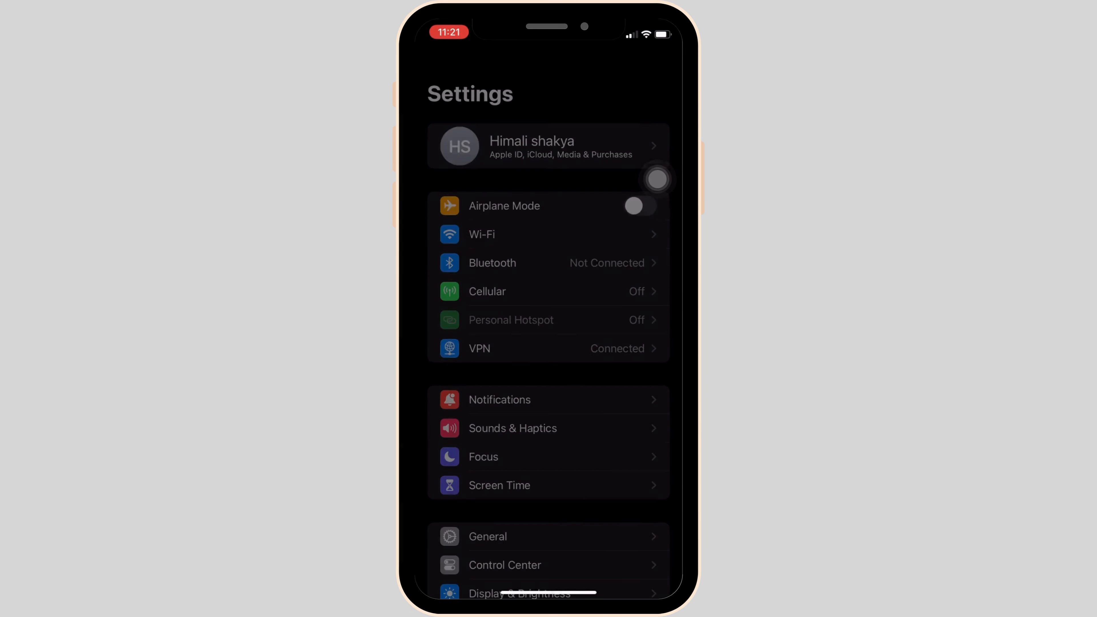
{"action": "left_click", "coordinate": [488, 536]}
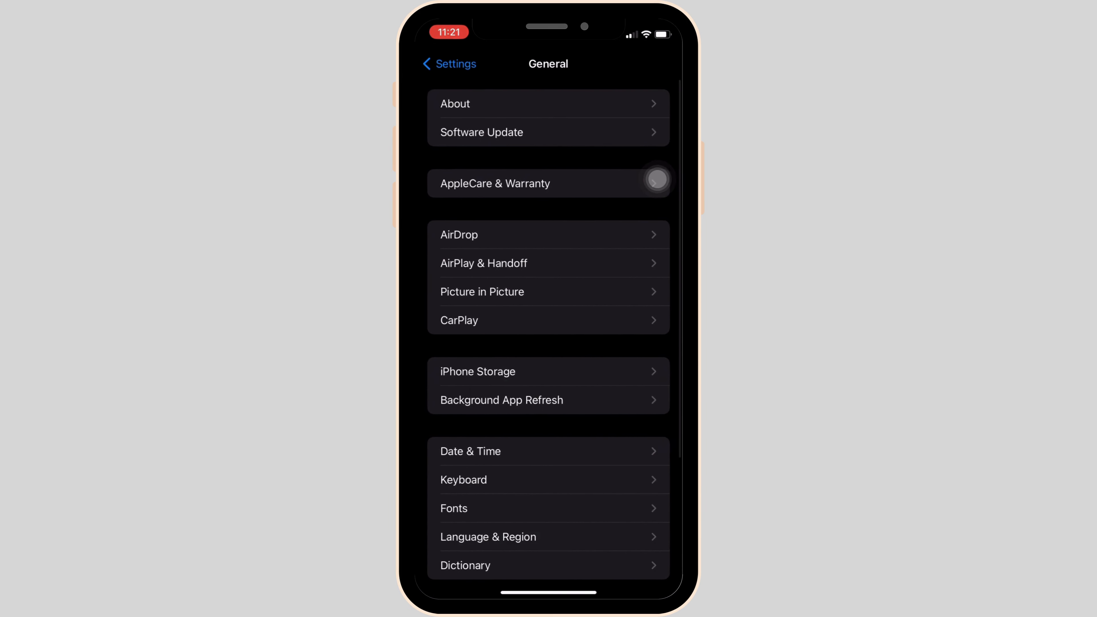
{"action": "left_click", "coordinate": [477, 371]}
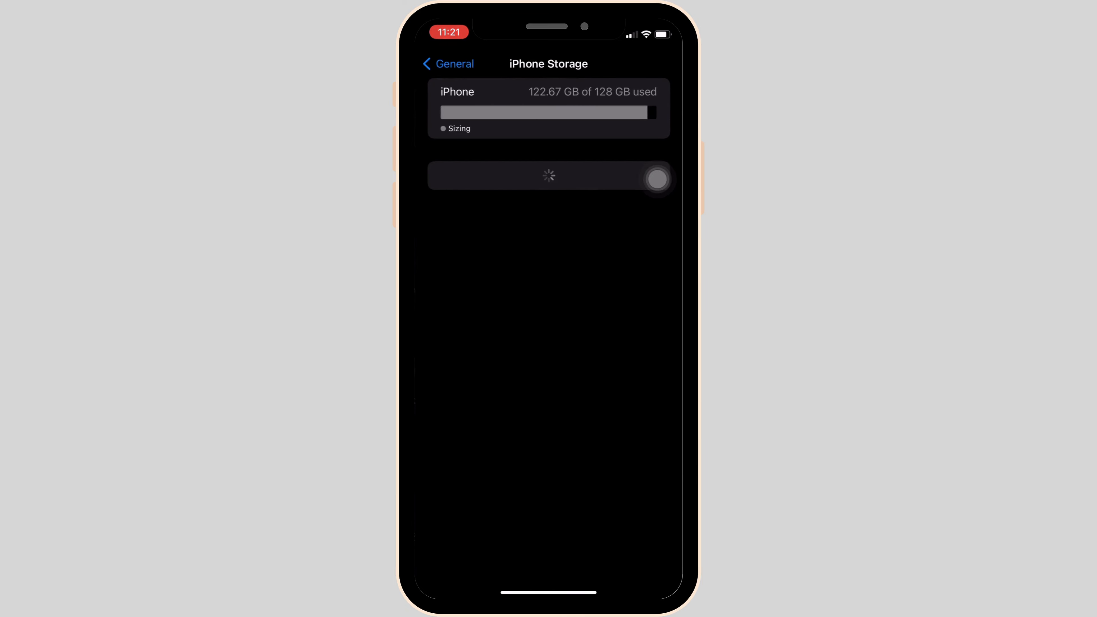